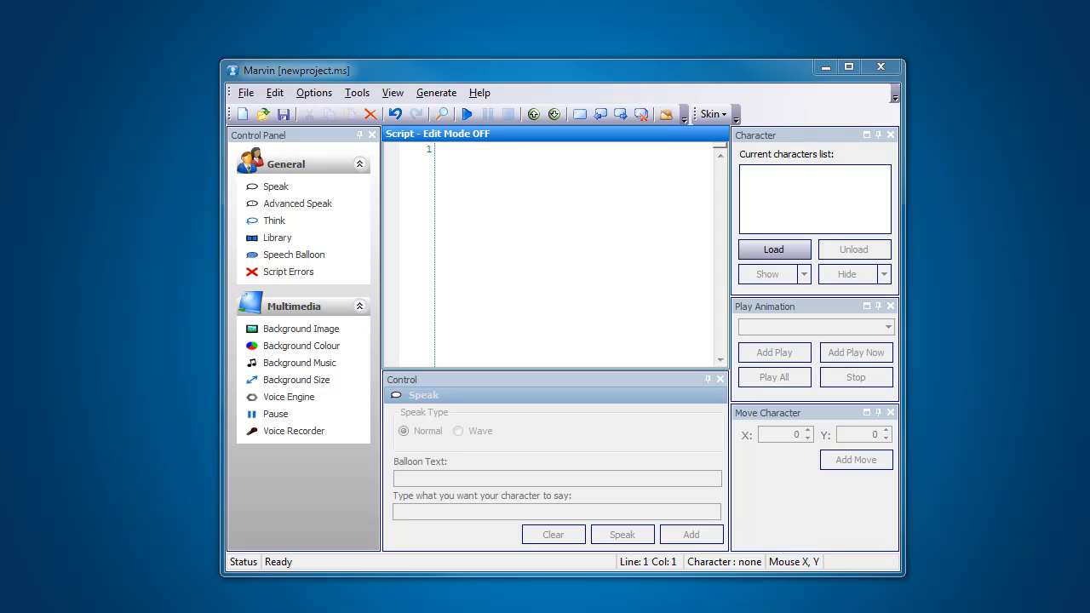
mouse_move(296, 380)
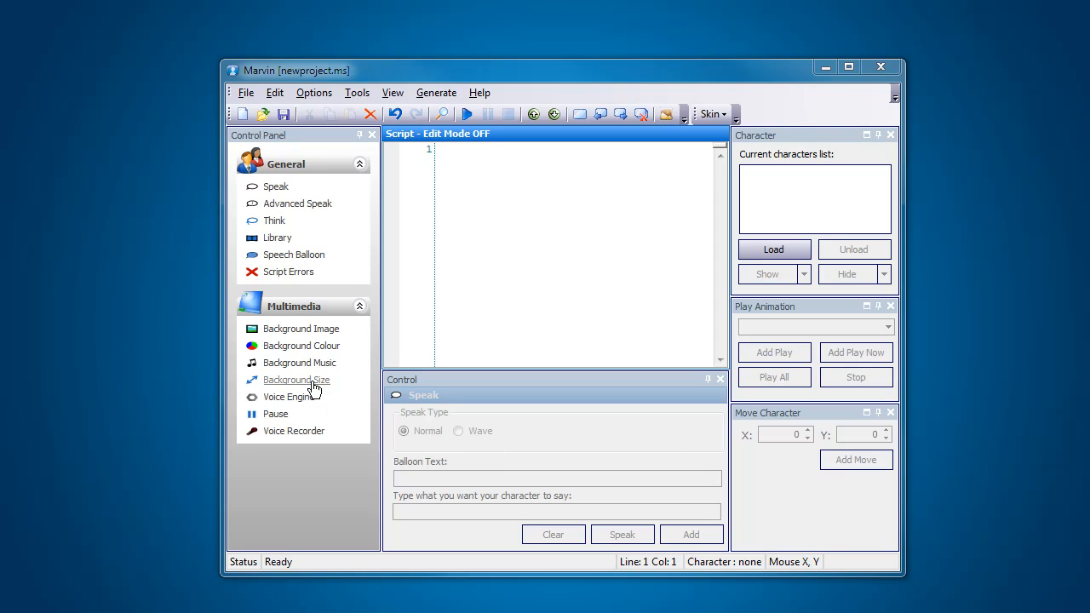
mouse_move(368, 357)
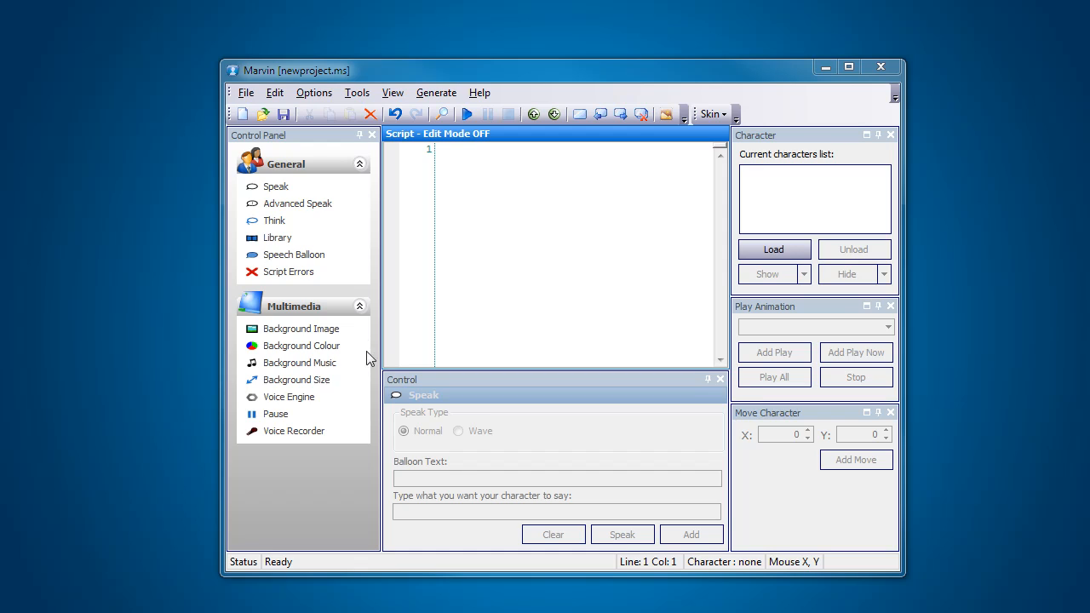
mouse_move(302, 329)
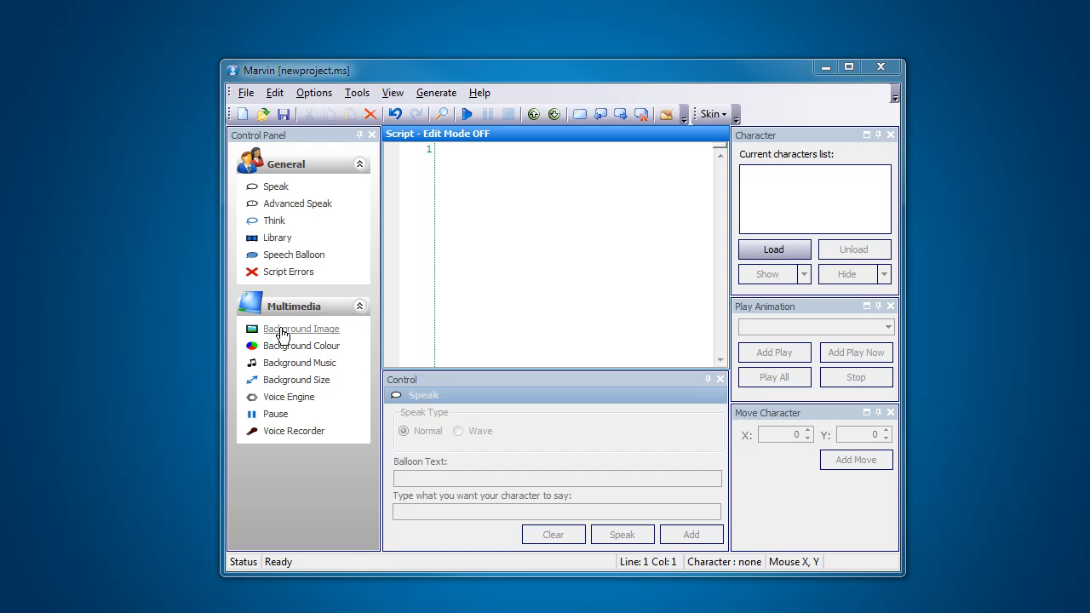
mouse_move(301, 346)
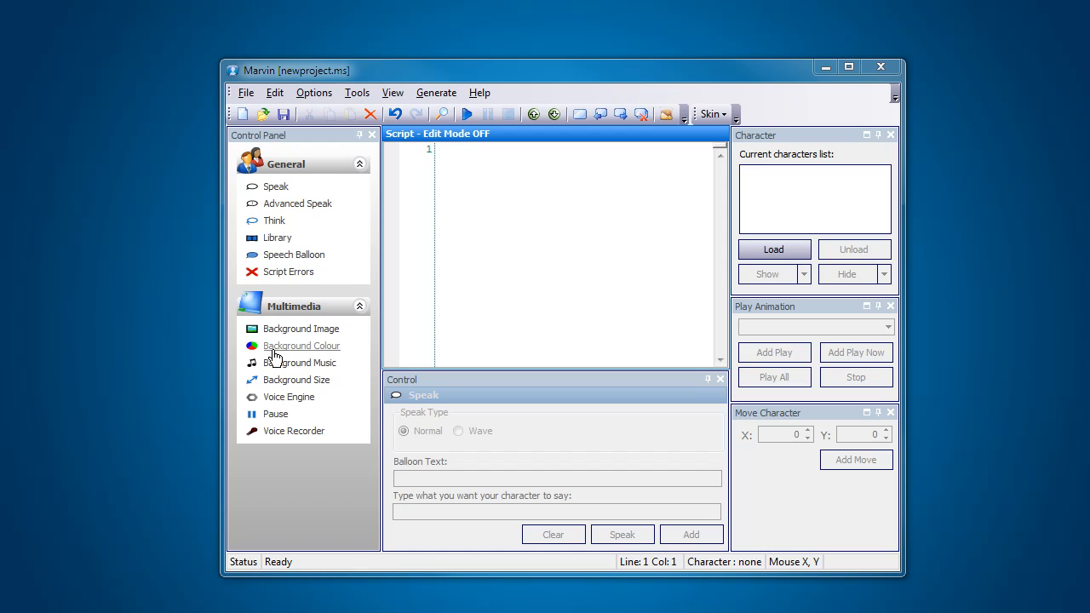
mouse_move(339, 390)
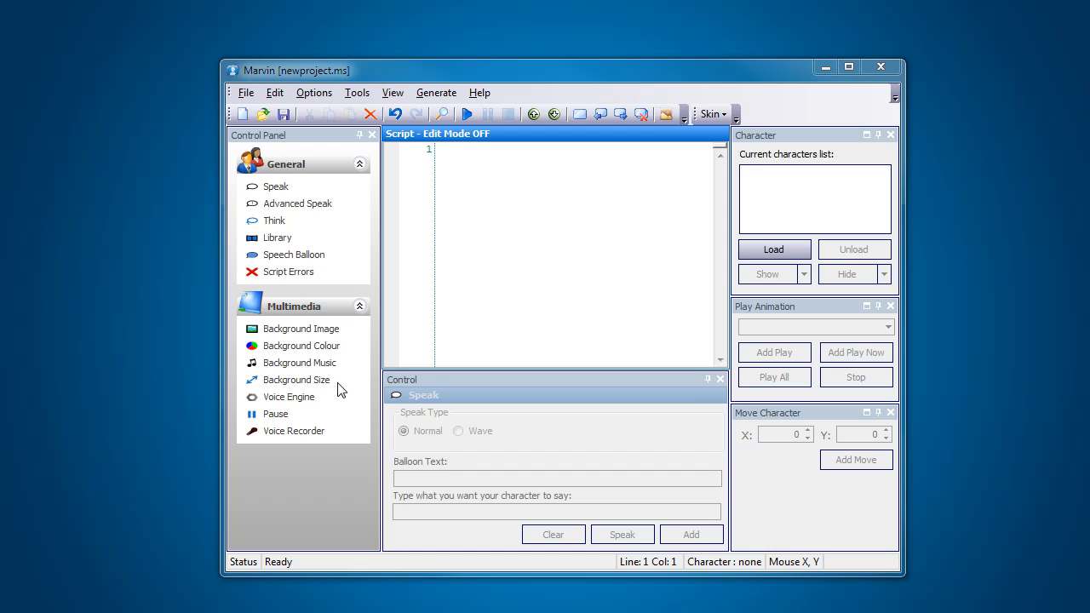
mouse_move(296, 380)
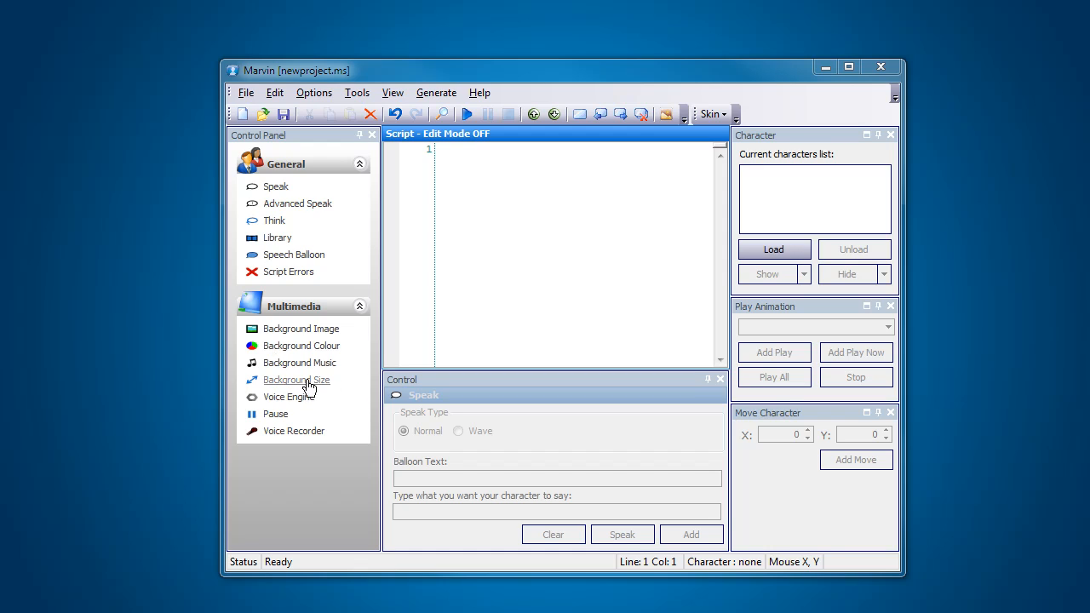
mouse_move(350, 375)
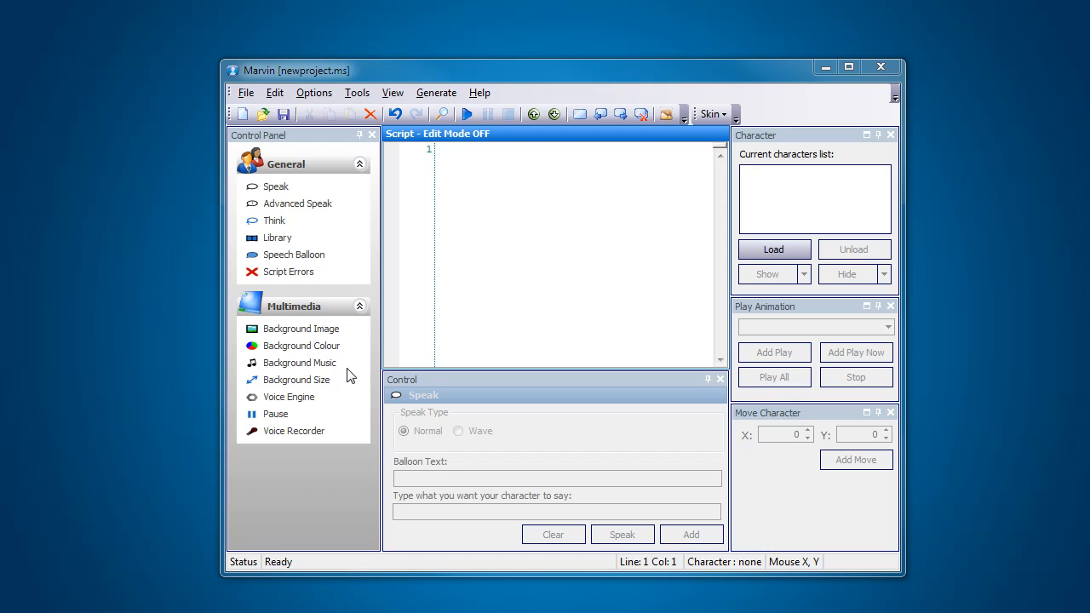
mouse_move(302, 329)
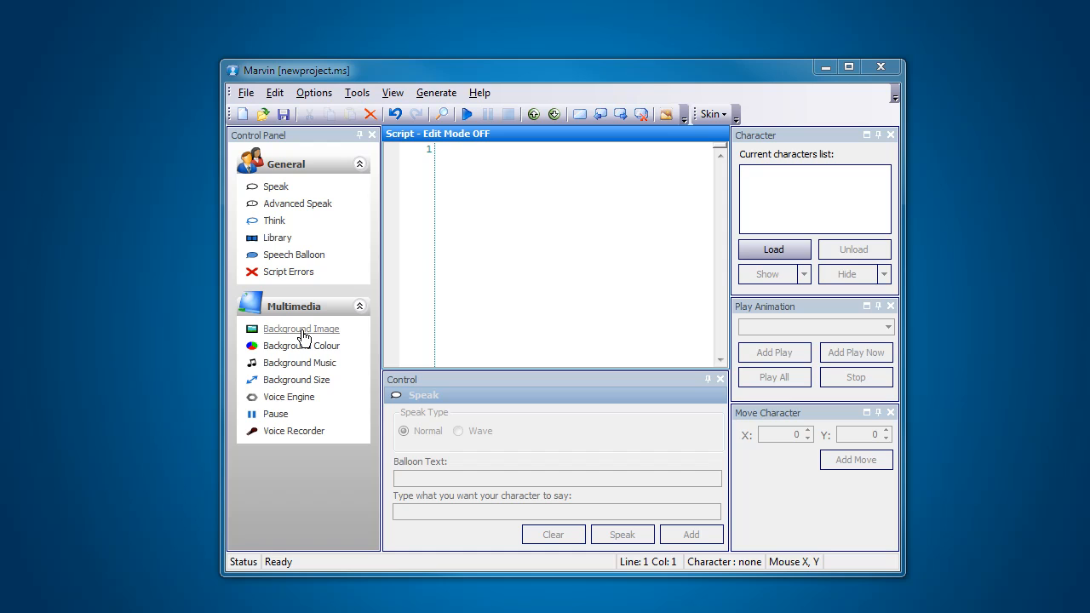
Step: Add a stretched Background.Load line for 045.jpg as the script's first line
click(301, 328)
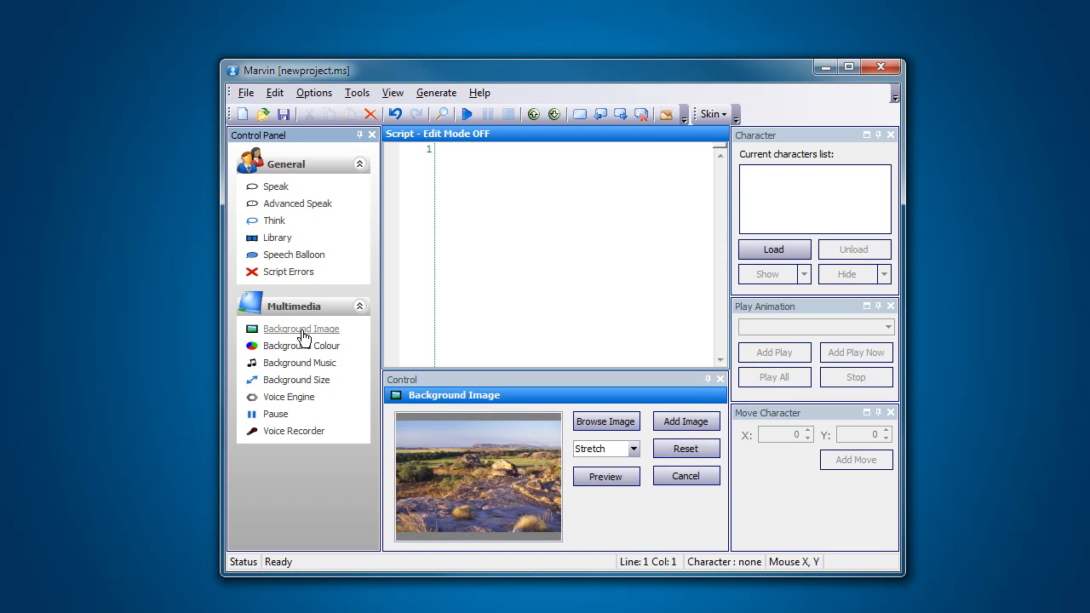
click(606, 421)
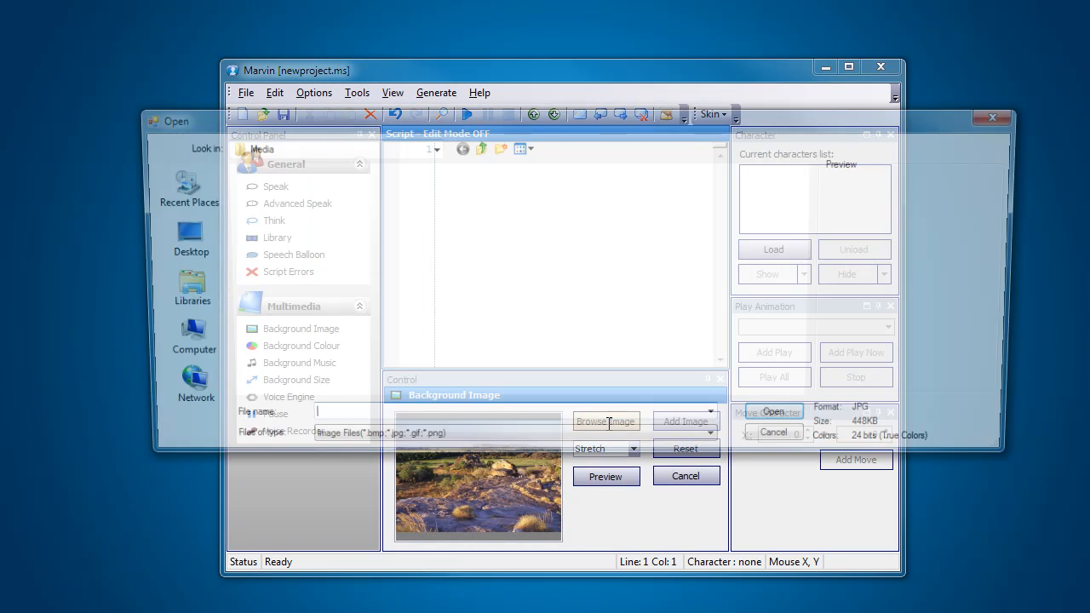
click(443, 341)
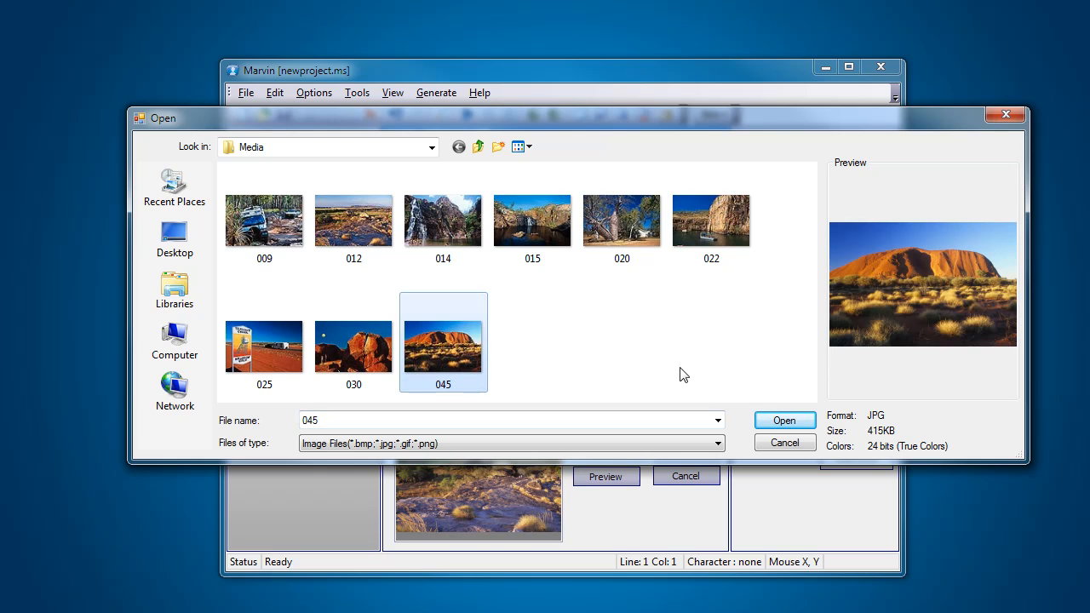
click(784, 420)
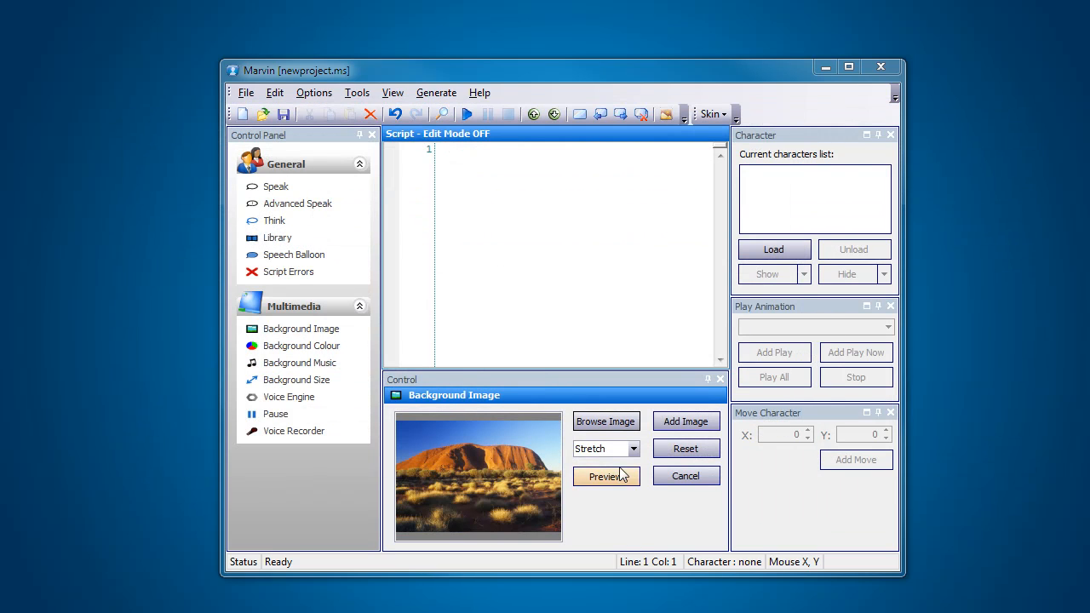
mouse_move(606, 449)
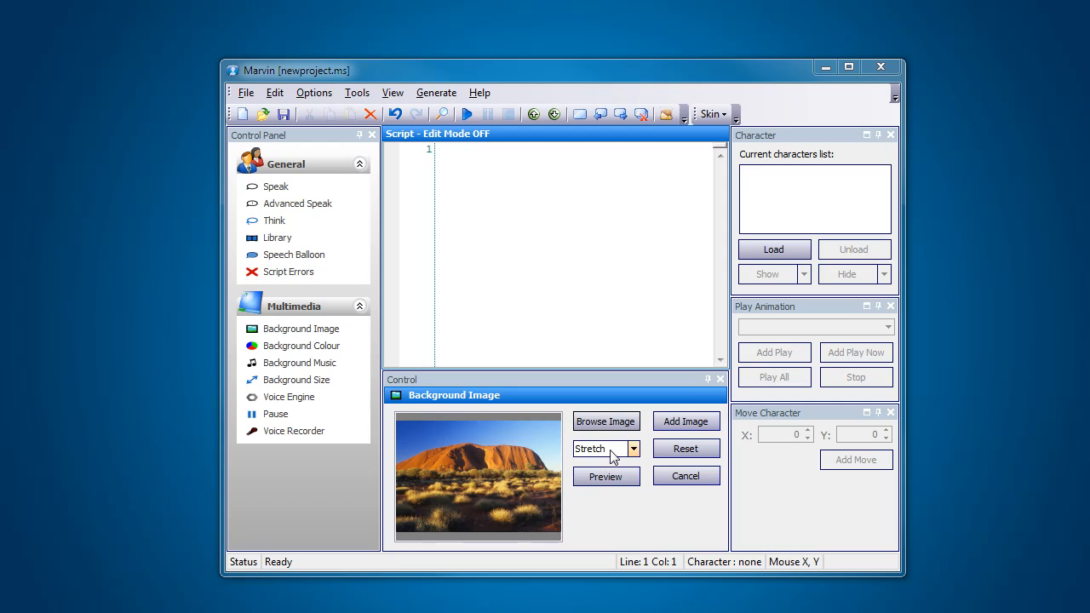
click(685, 420)
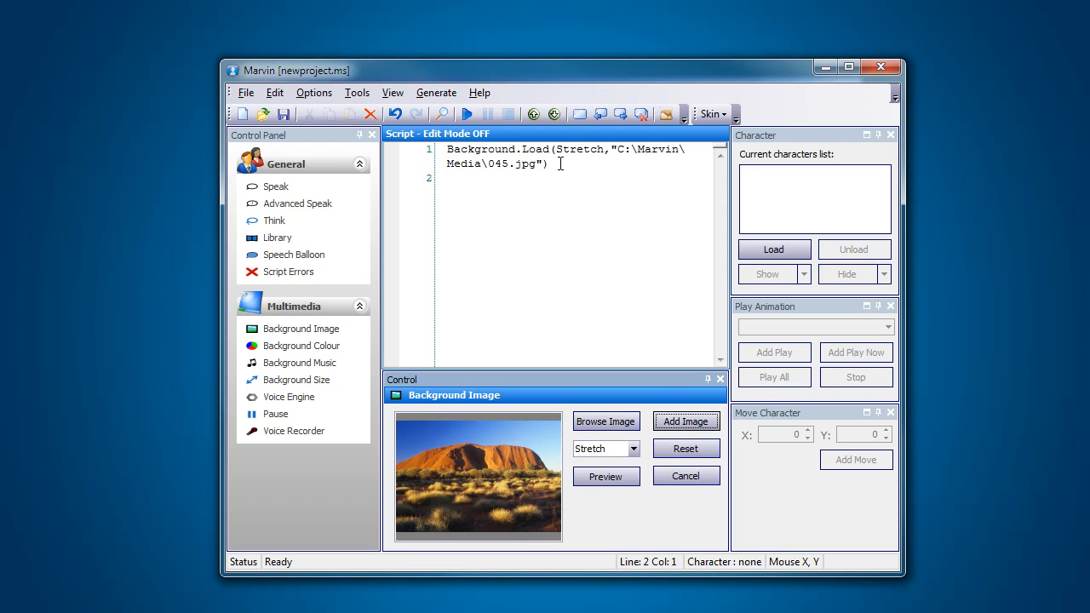
Step: Open Background Size settings at 1920 × 1200 and show the recommended sizes list
click(299, 380)
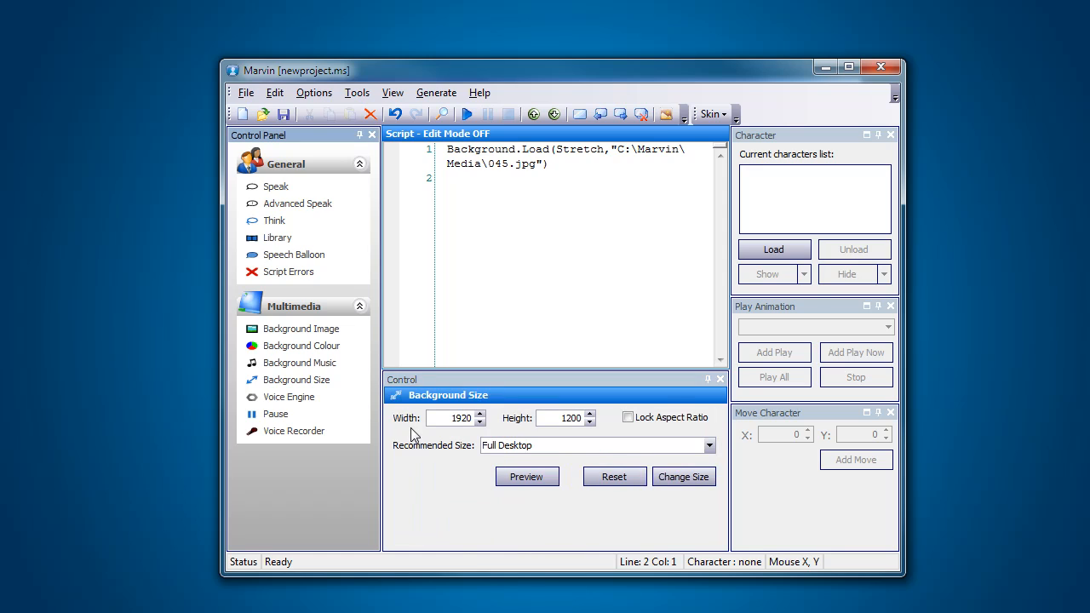
mouse_move(622, 426)
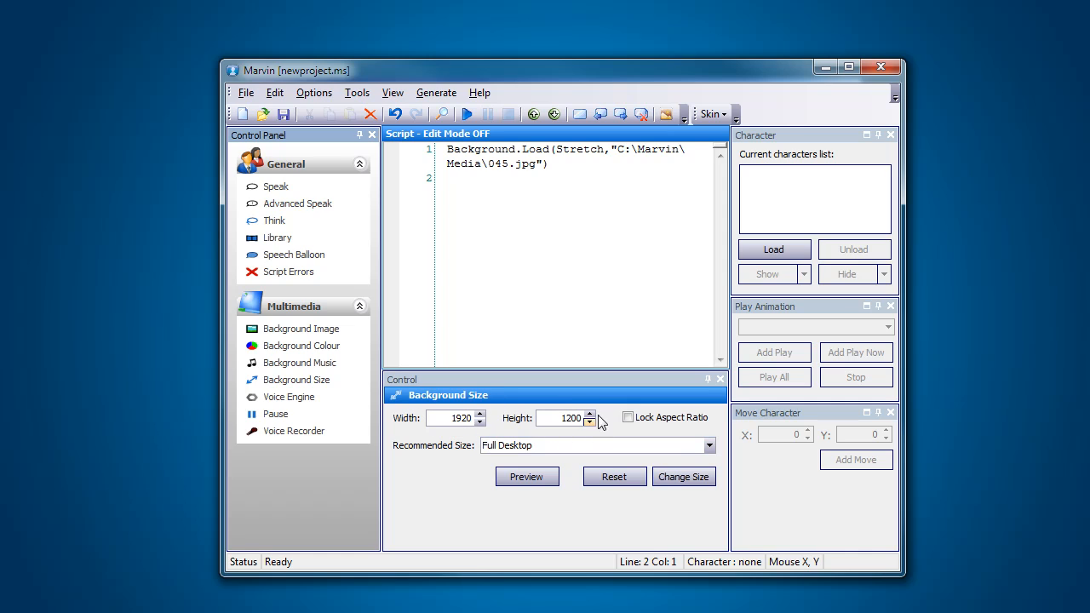
mouse_move(417, 423)
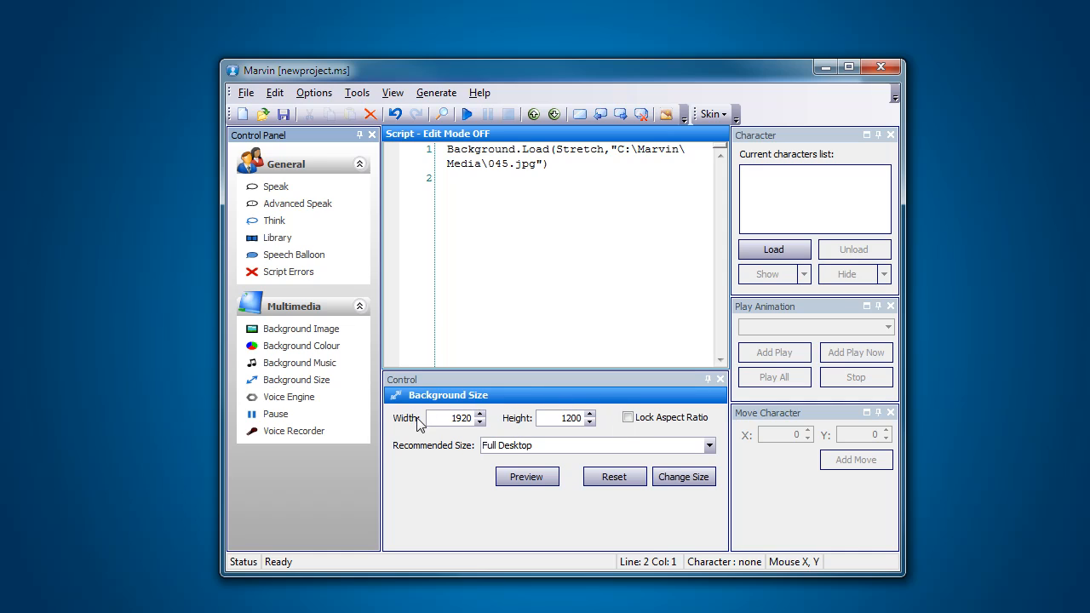
mouse_move(417, 428)
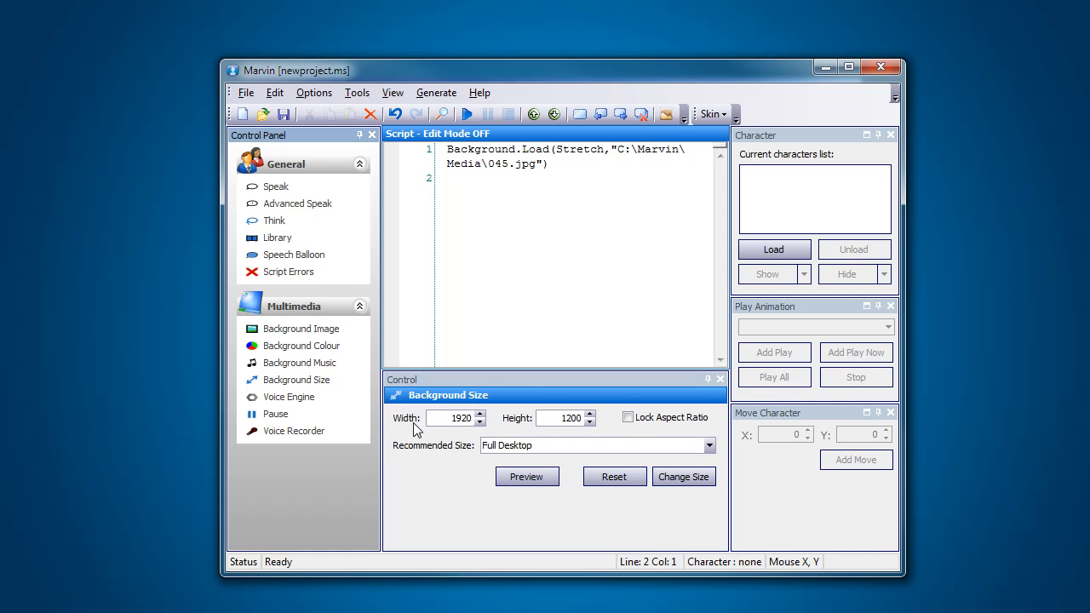
mouse_move(417, 436)
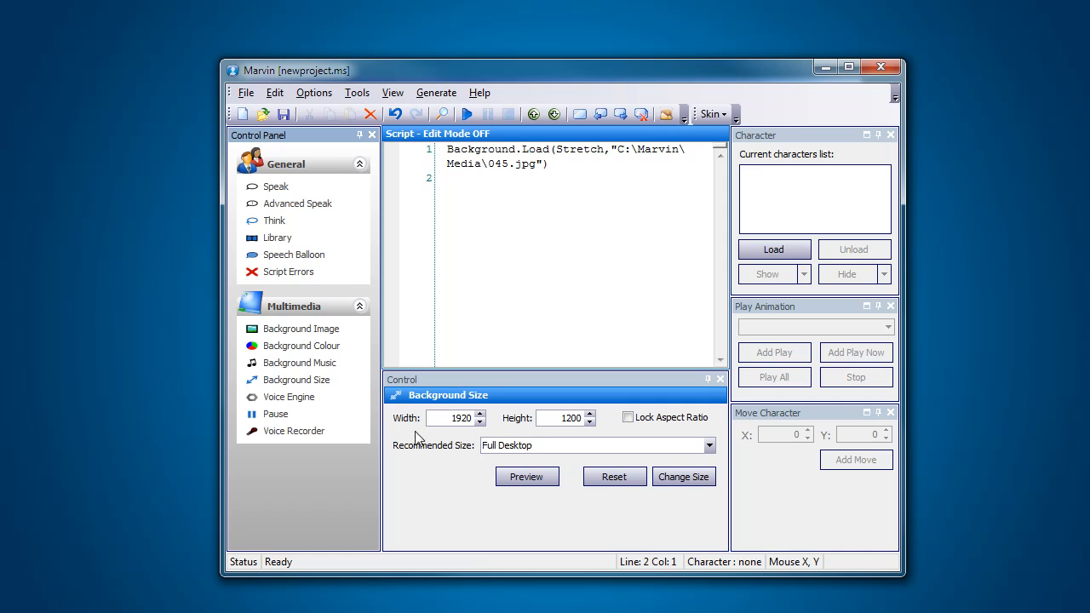
mouse_move(401, 428)
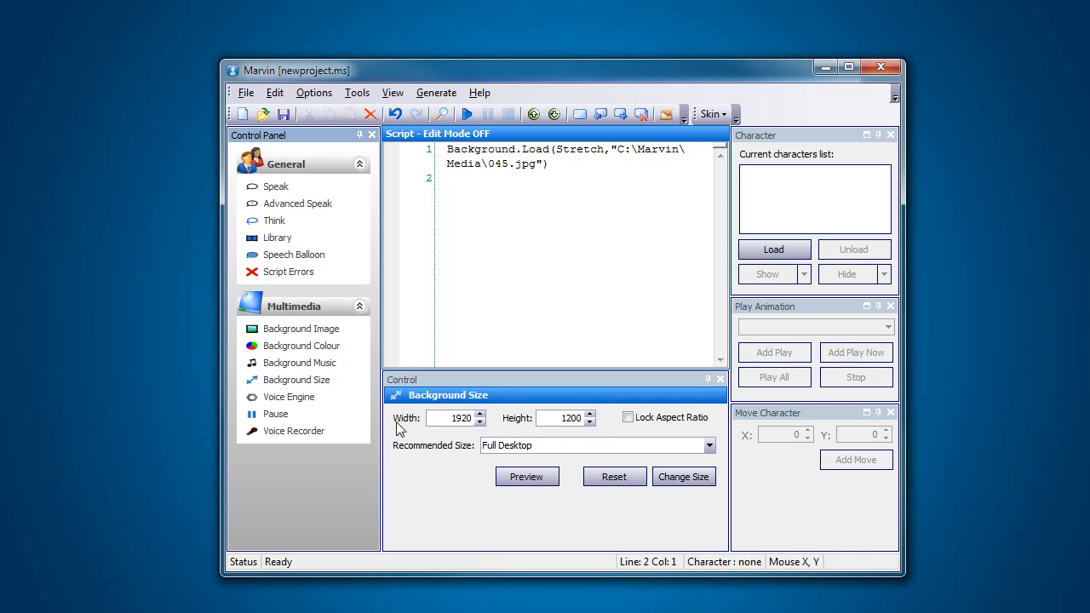
click(456, 417)
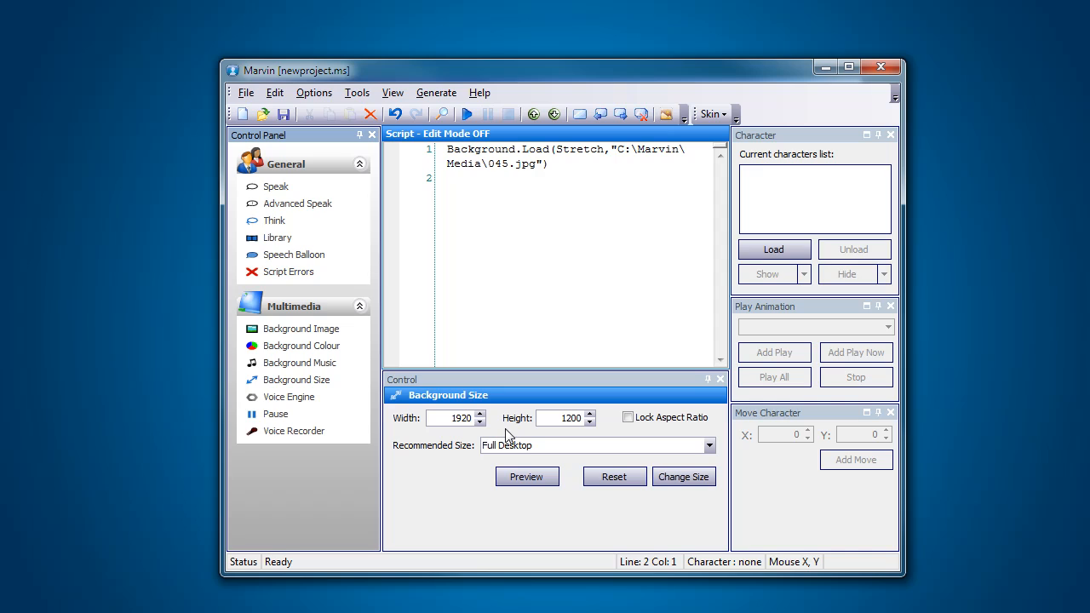
mouse_move(466, 437)
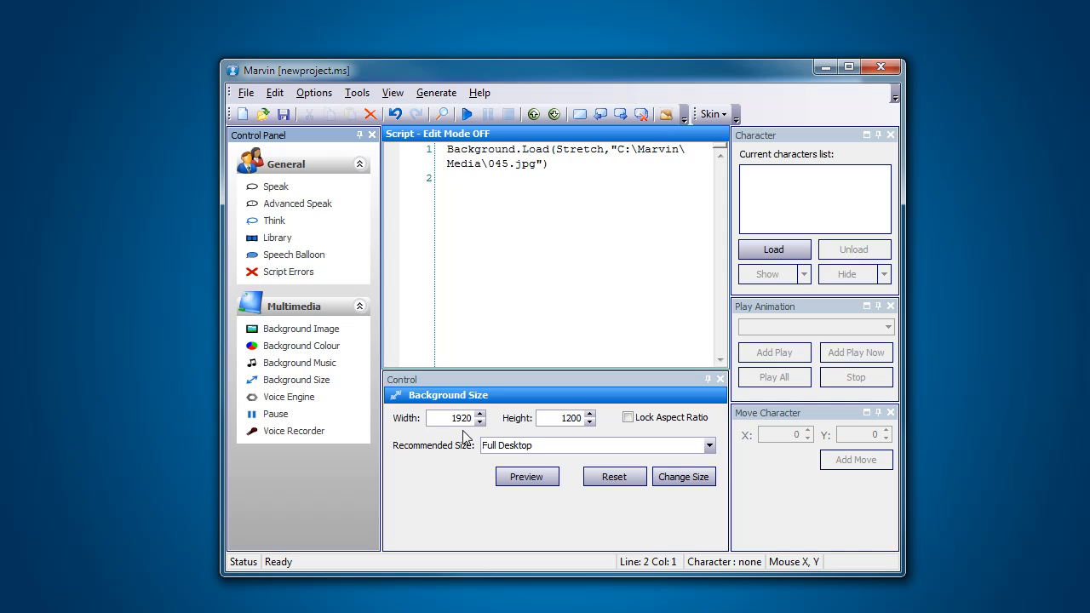
click(708, 445)
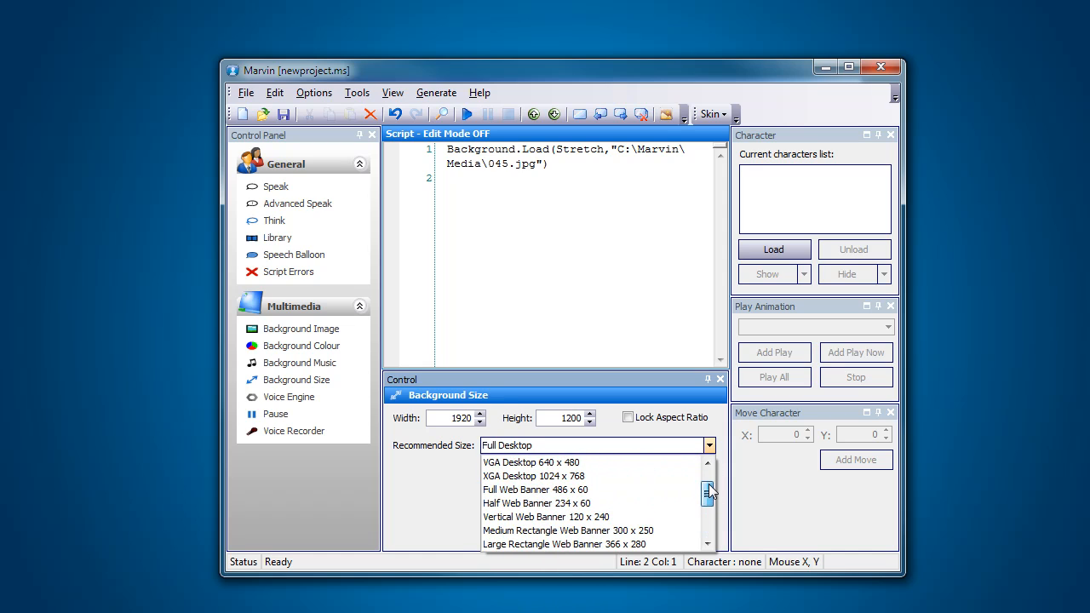
Step: Pick the PAL DVD 720 × 576 preset from the recommended sizes list
scroll(down, 3)
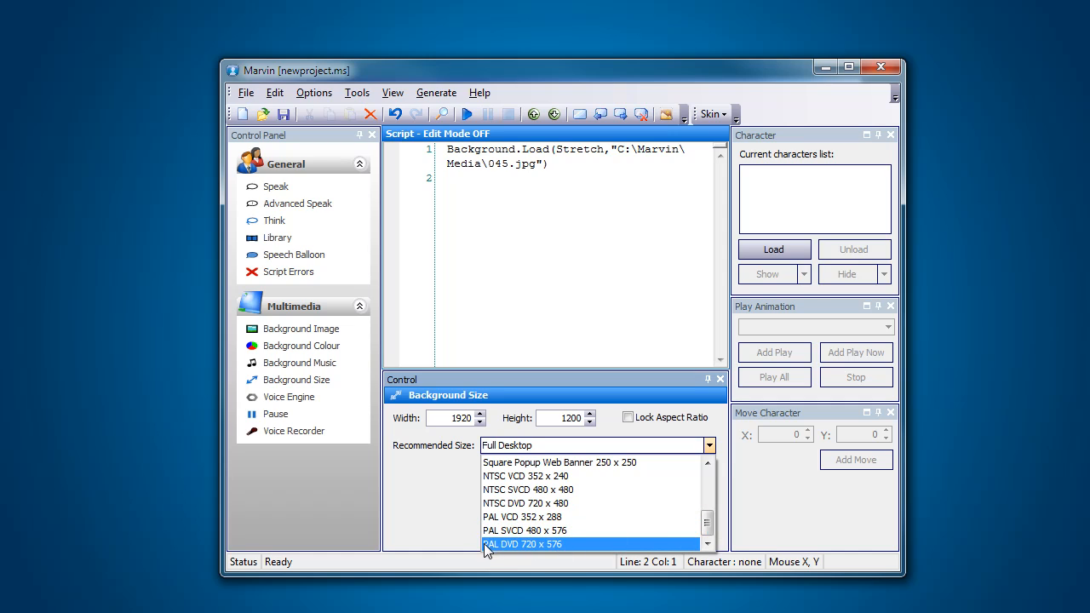
mouse_move(579, 556)
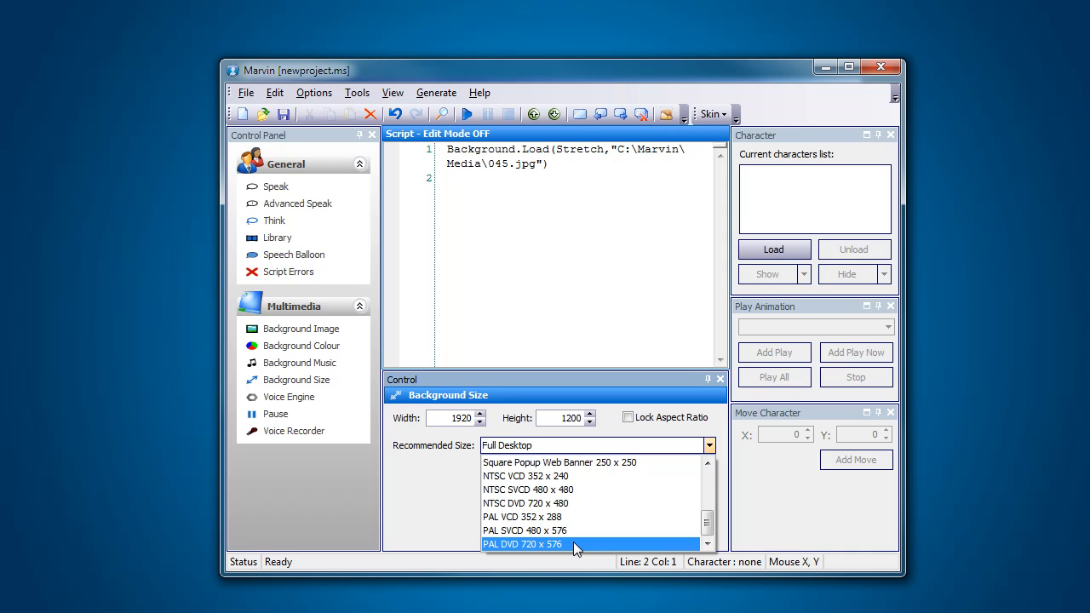
click(522, 544)
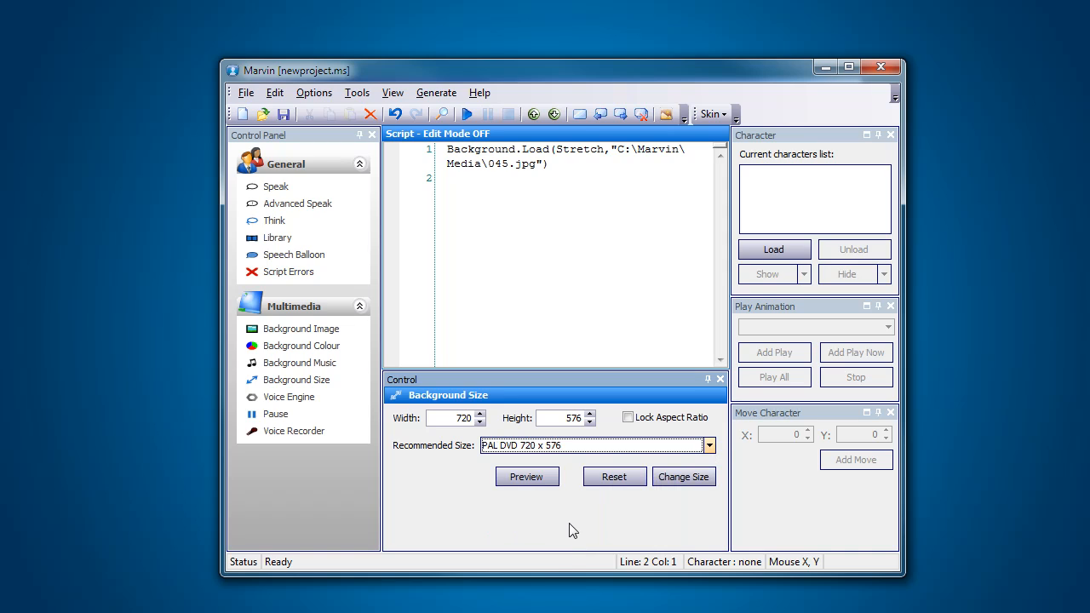
Step: Preview the desert background photo at 720 × 576
click(527, 476)
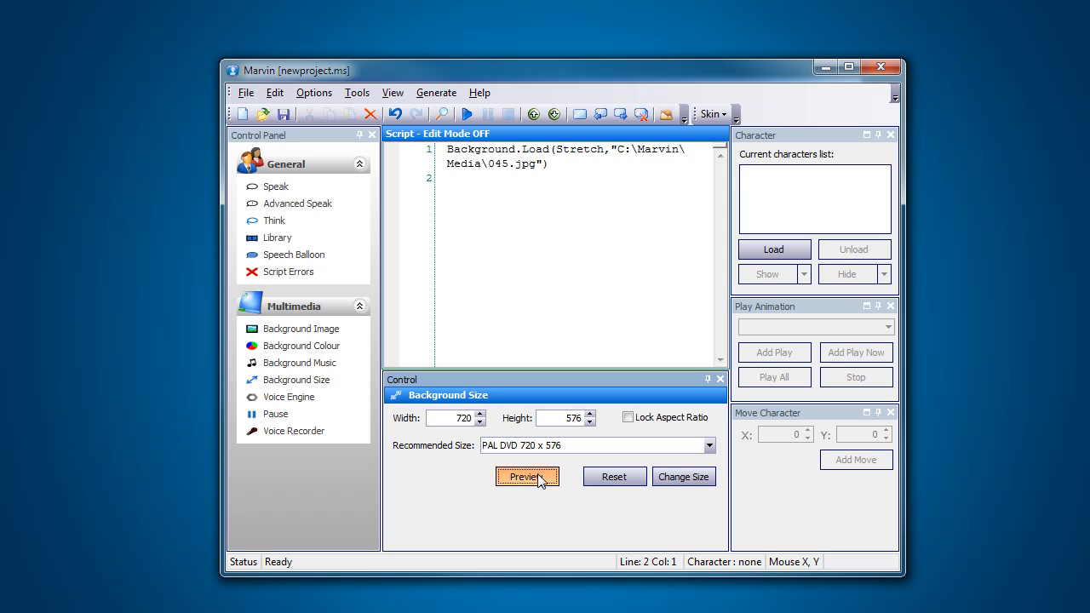
mouse_move(545, 72)
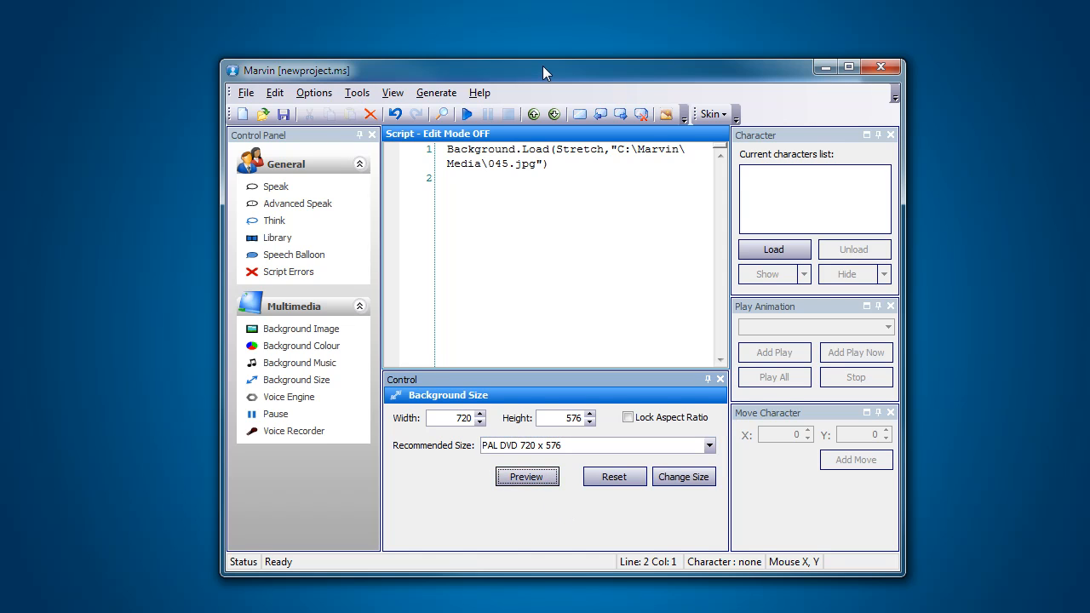
click(526, 476)
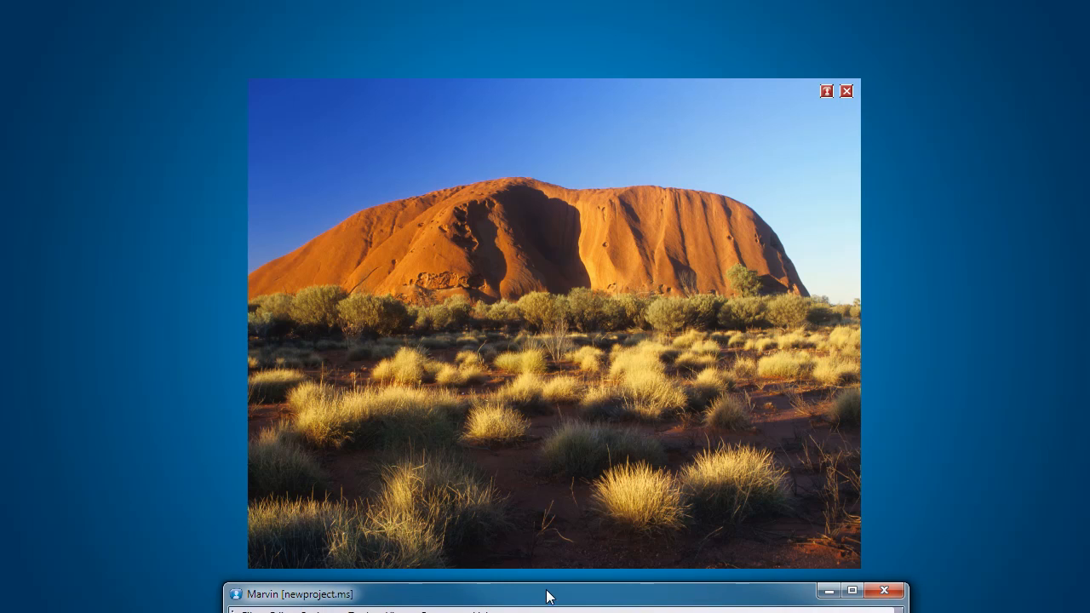
mouse_move(790, 575)
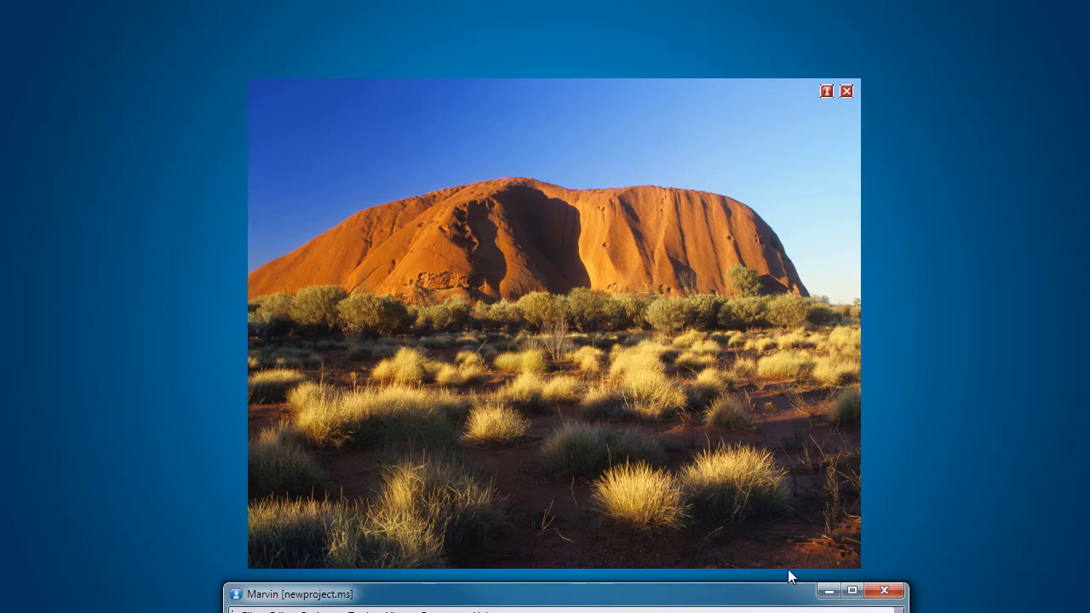
mouse_move(853, 591)
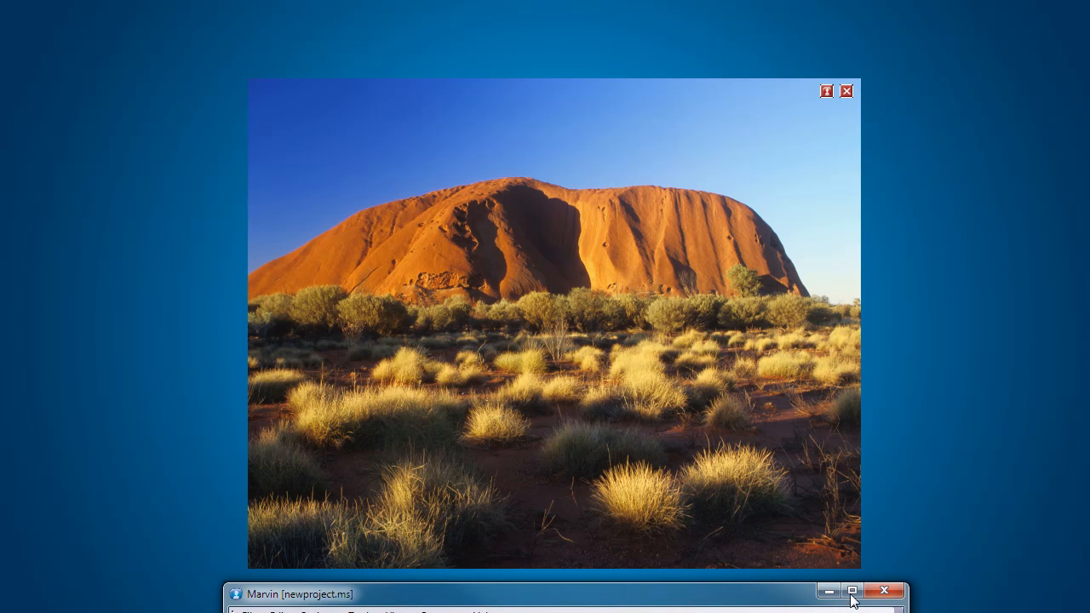
mouse_move(456, 217)
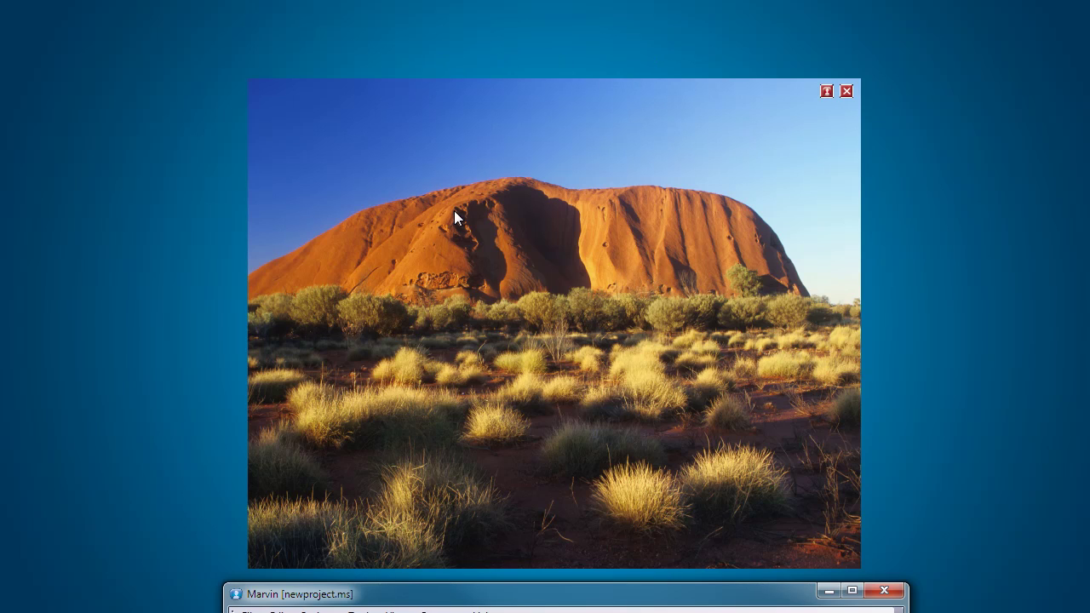
mouse_move(388, 273)
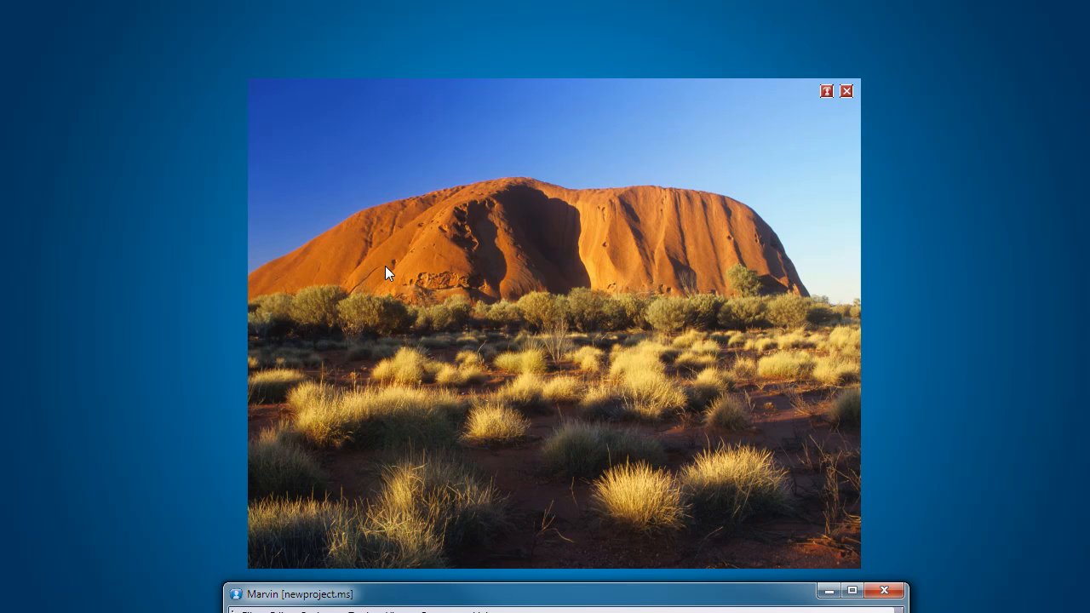
mouse_move(505, 598)
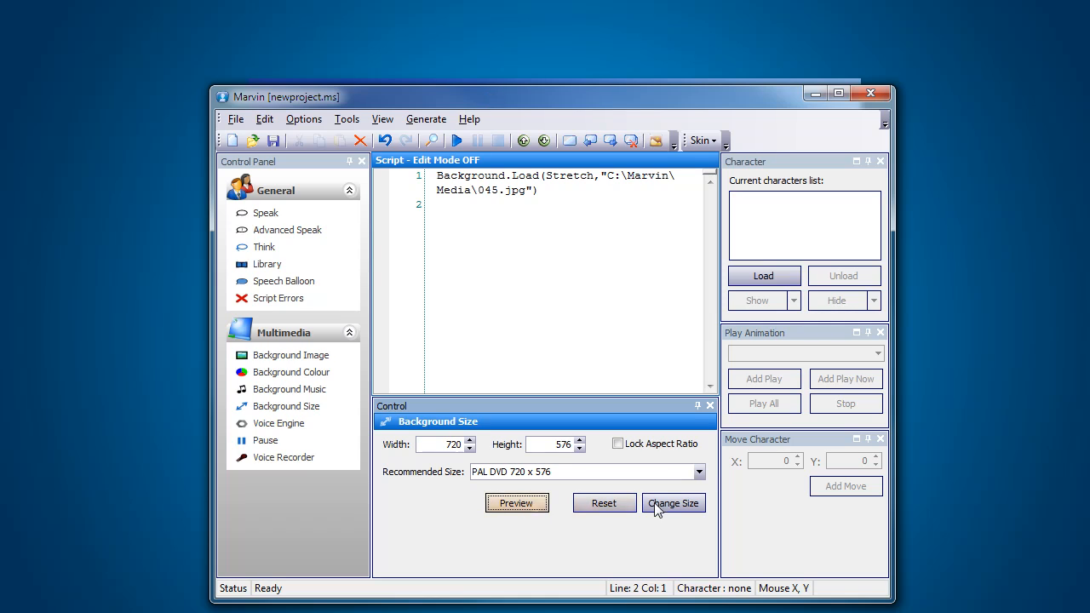
Step: Insert Background.Size(720,576) above the Background.Load line and deselect it
click(673, 503)
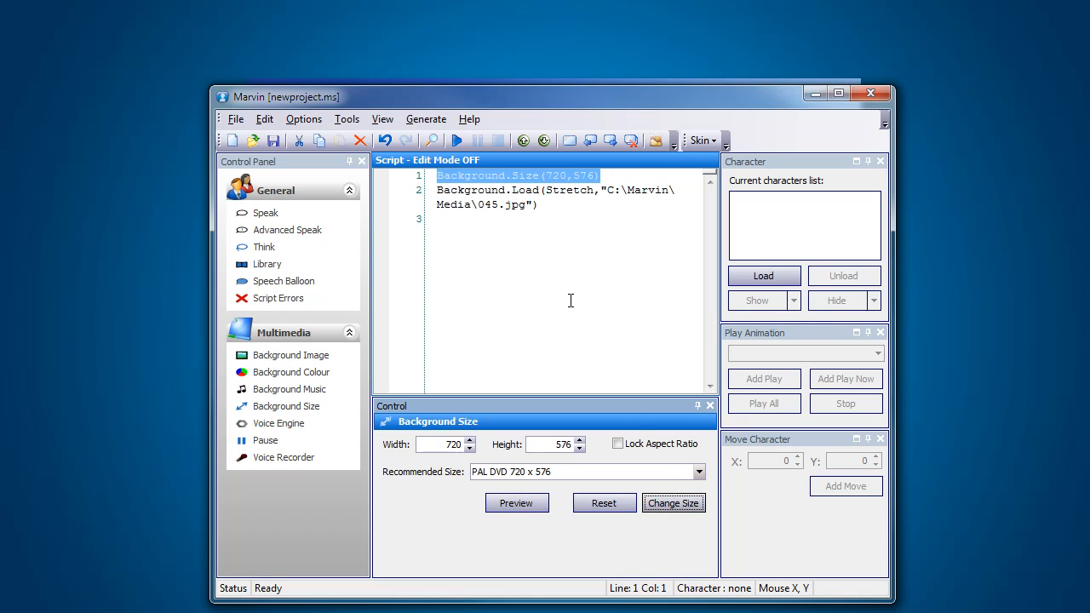
mouse_move(551, 294)
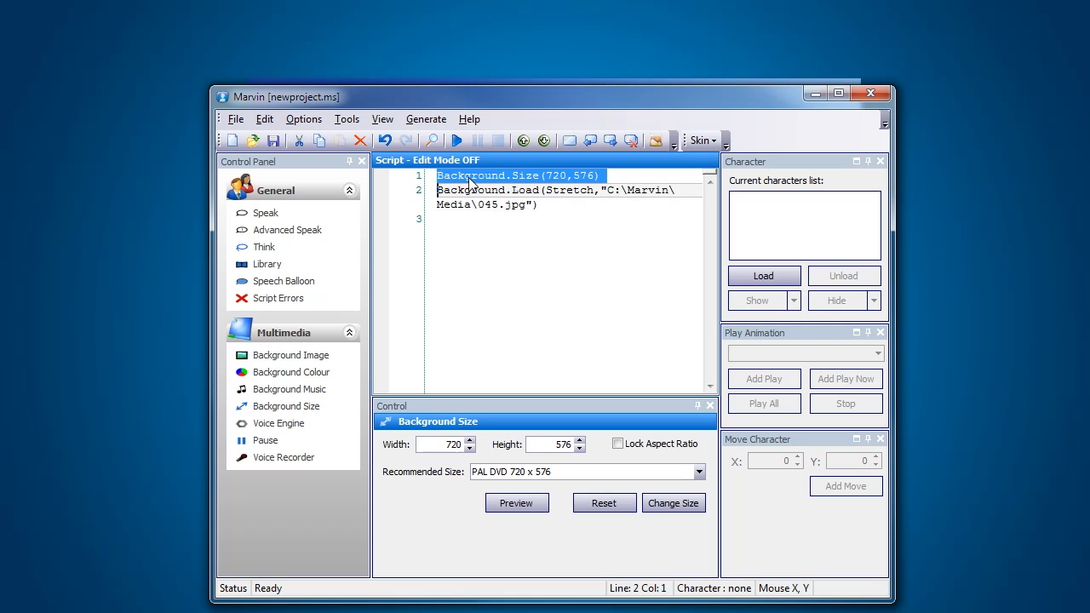
click(505, 264)
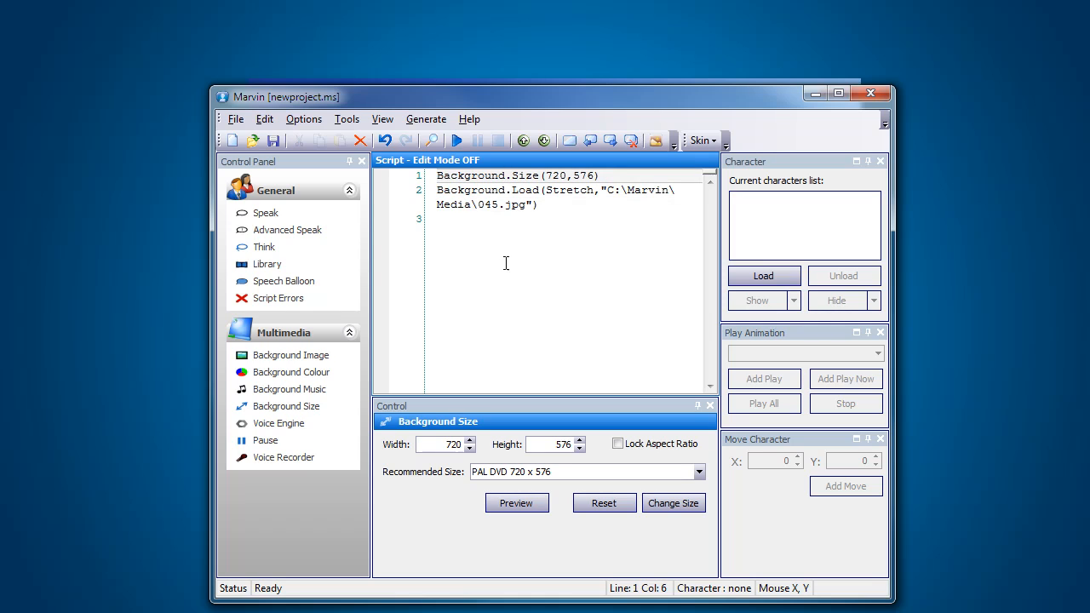
mouse_move(500, 311)
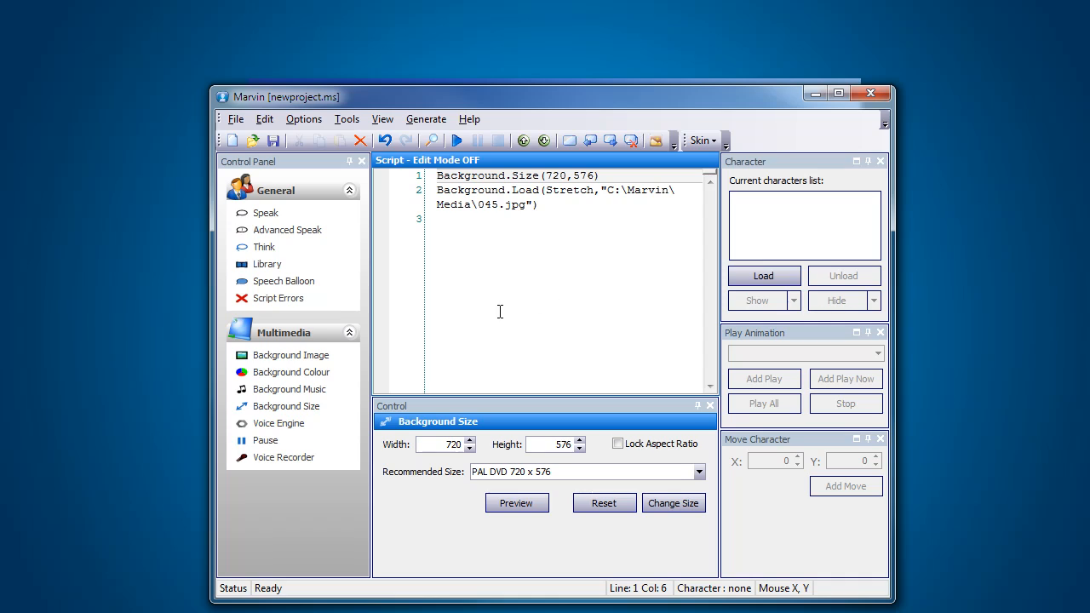
mouse_move(507, 330)
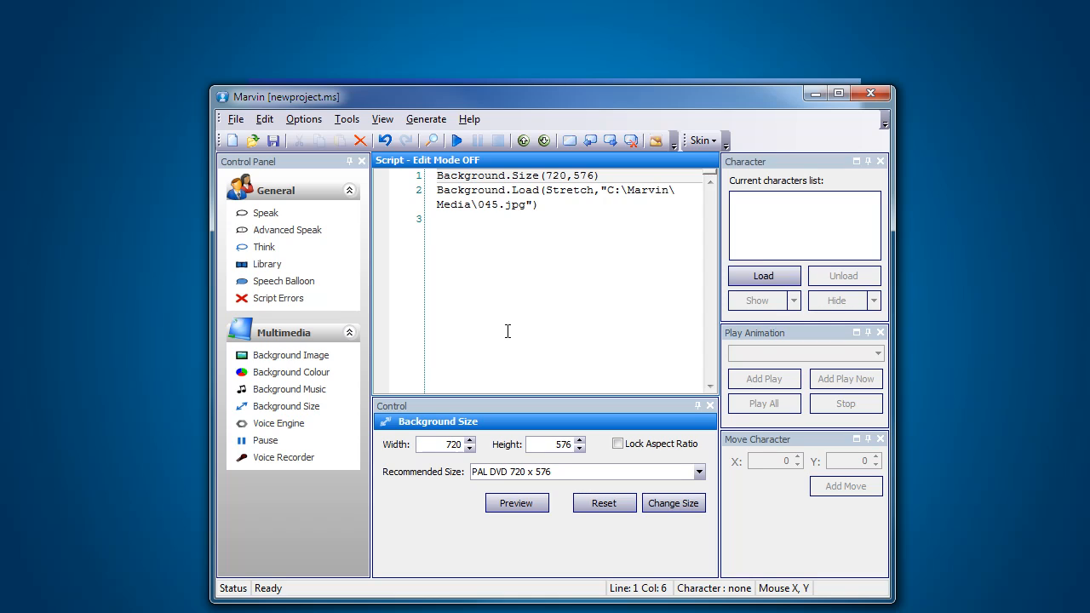